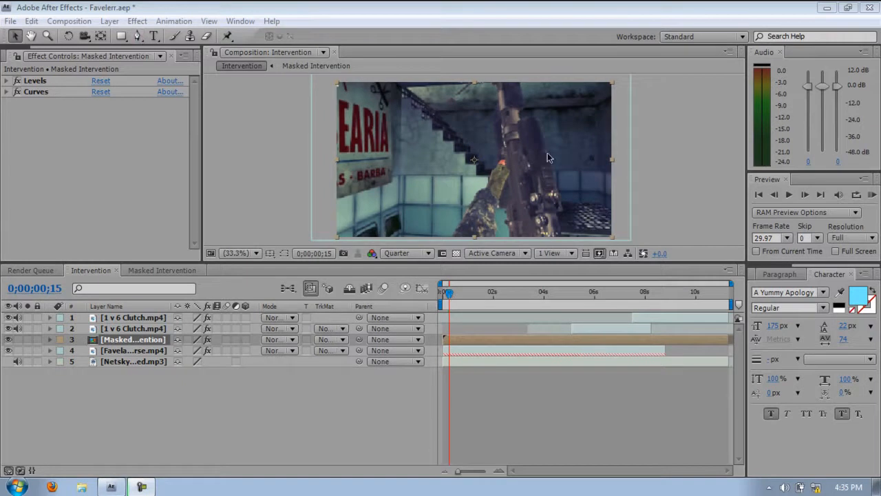
pyautogui.moveTo(530, 167)
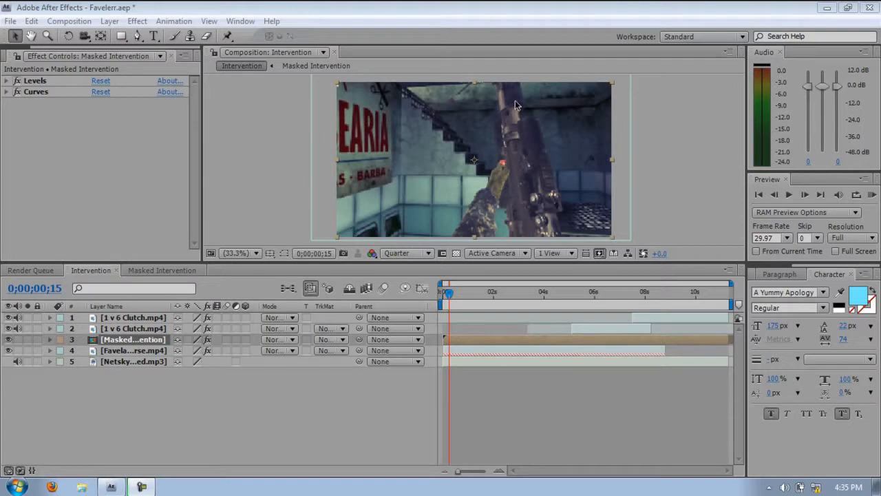
pyautogui.moveTo(459, 116)
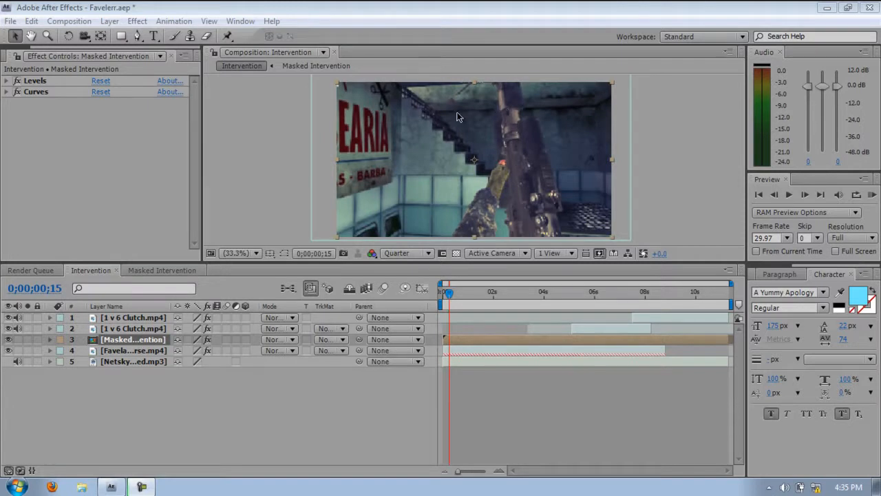
pyautogui.moveTo(519, 154)
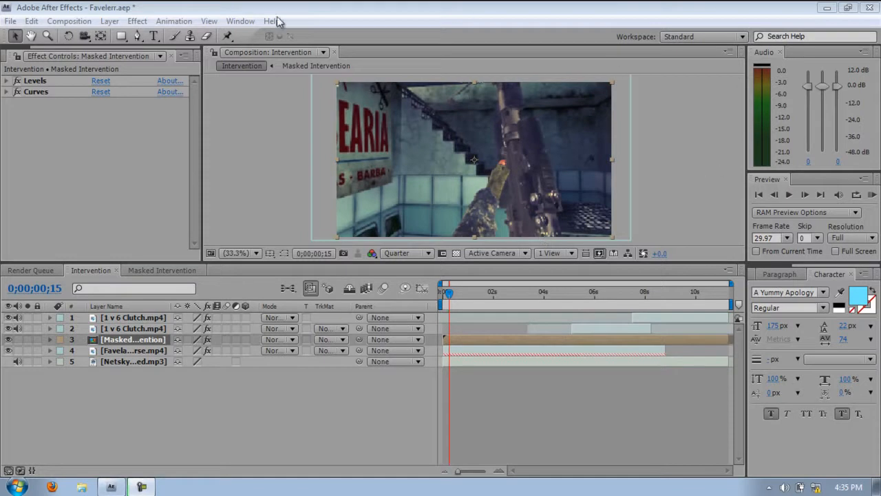
pyautogui.moveTo(142, 18)
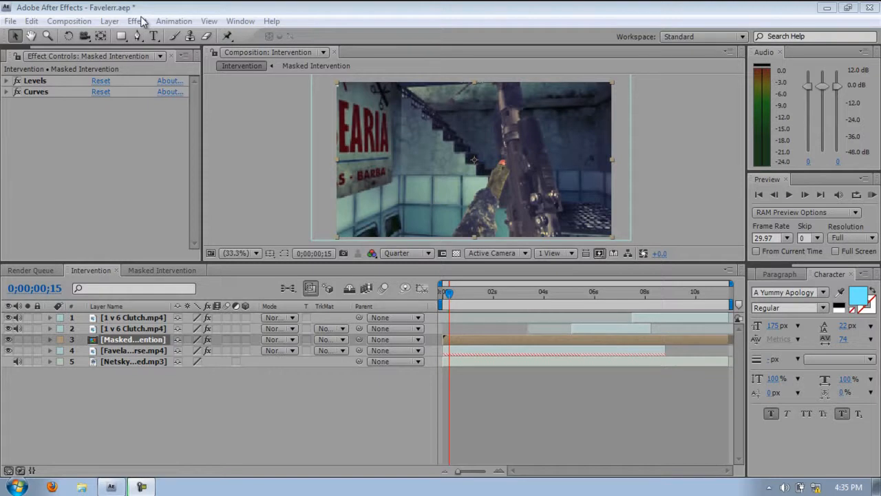
pyautogui.moveTo(485, 143)
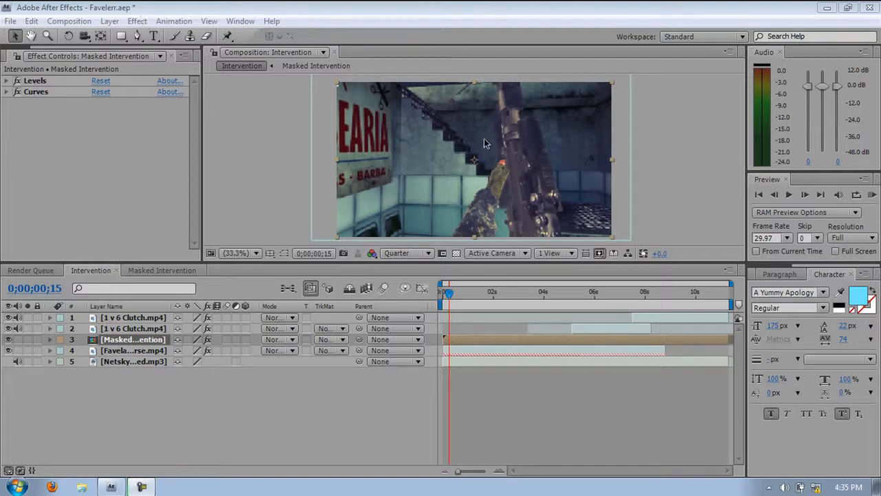
pyautogui.moveTo(684, 107)
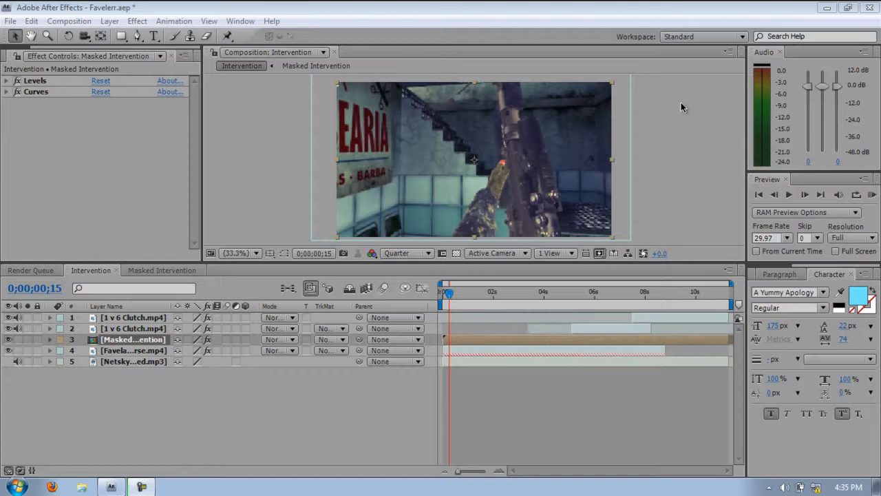
pyautogui.moveTo(564, 157)
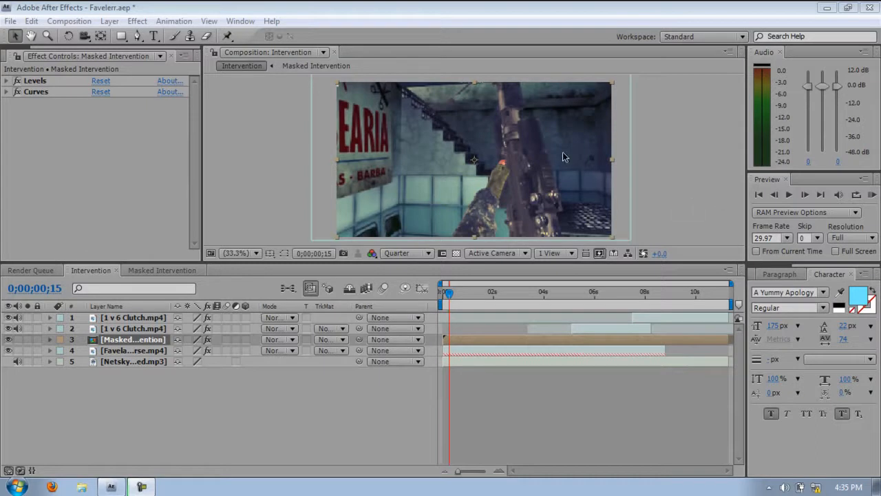
pyautogui.moveTo(325, 451)
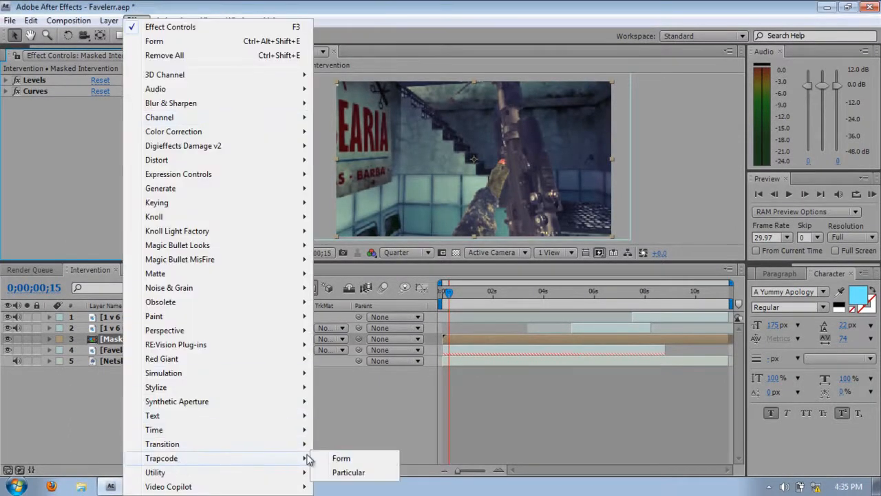
# Apply Effect > Trapcode > Form to the Masked Intervention layer
pyautogui.click(341, 457)
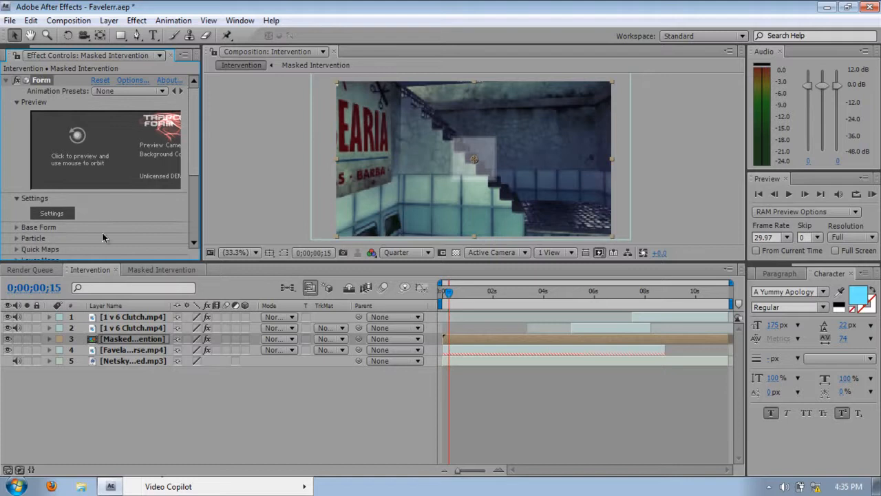
pyautogui.moveTo(126, 231)
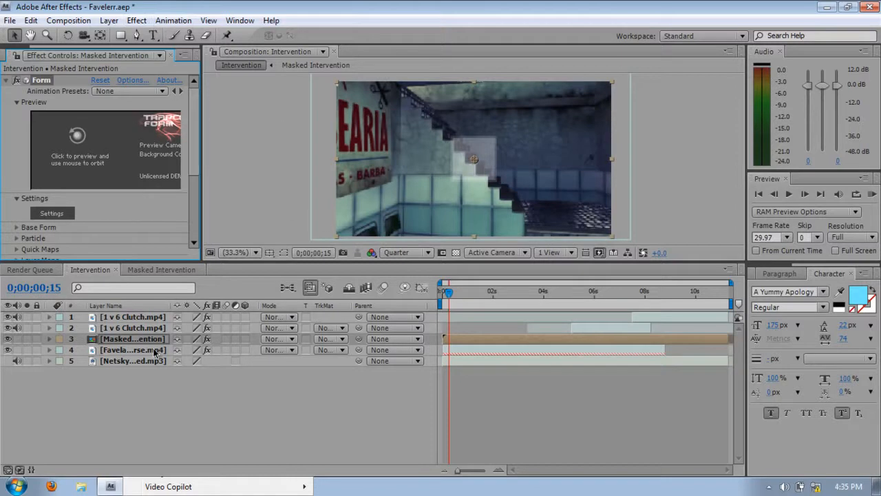
pyautogui.moveTo(485, 174)
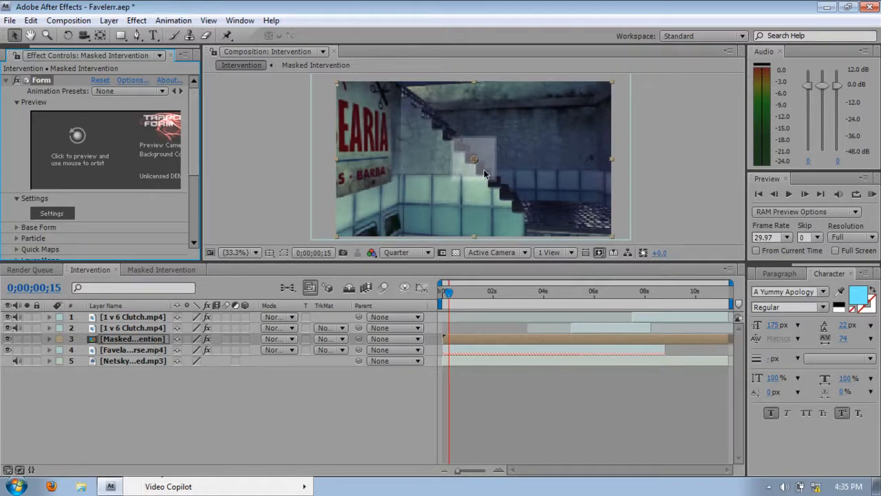
pyautogui.moveTo(220, 144)
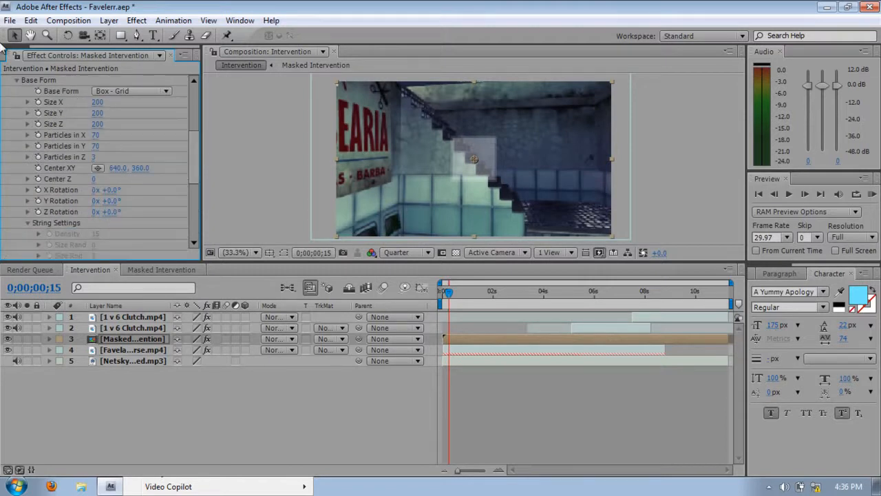
# Set Base Form to Size X 1280, Size Y 720, Size Z 0, Particles in Z 1
pyautogui.click(18, 56)
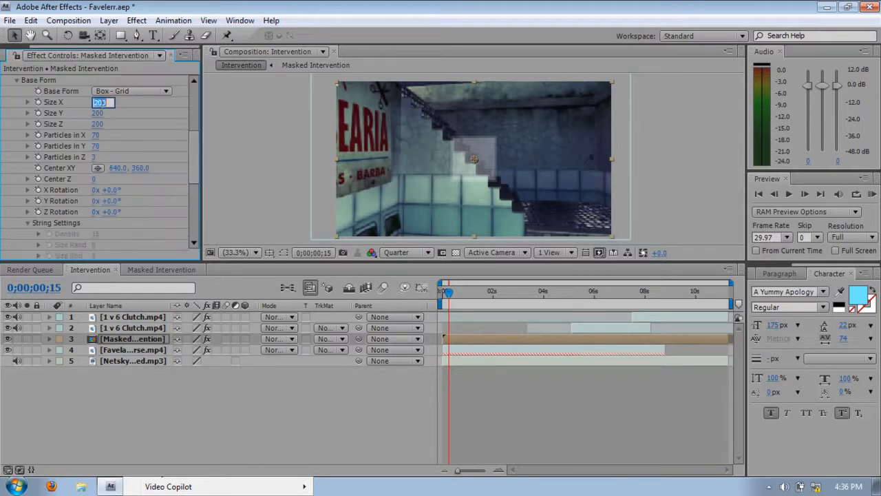
pyautogui.write('1280')
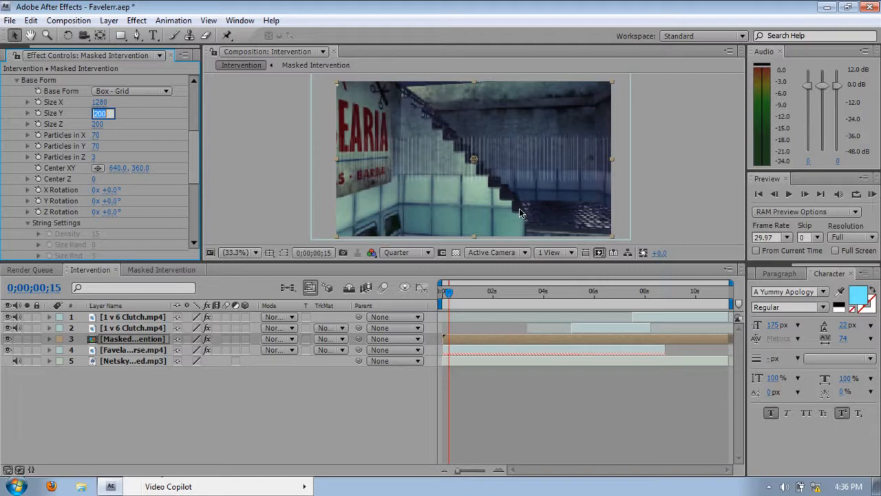
pyautogui.write('720')
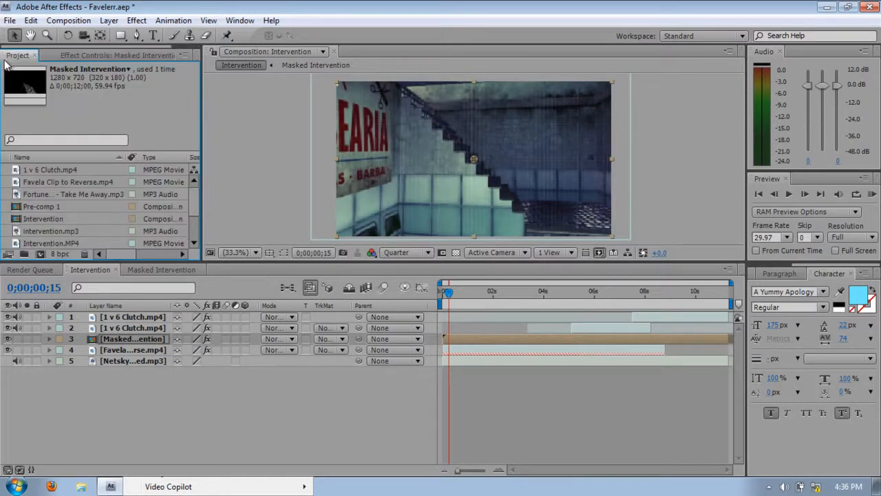
pyautogui.moveTo(61, 83)
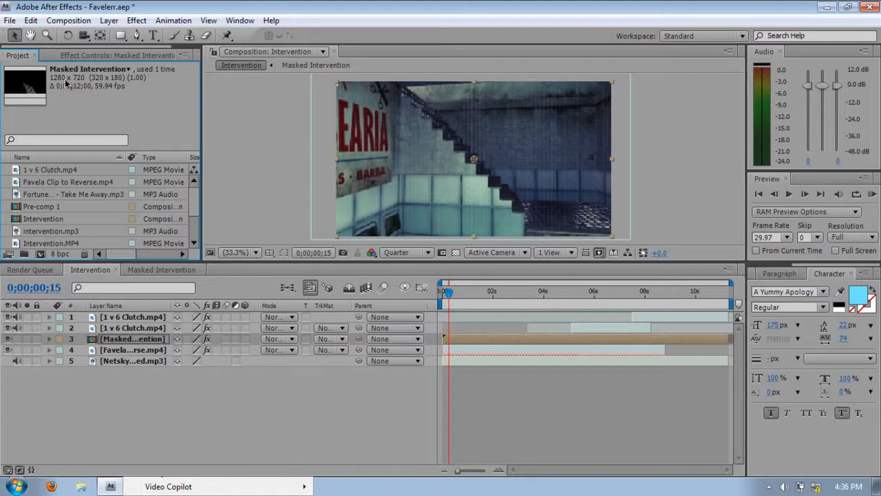
pyautogui.moveTo(72, 82)
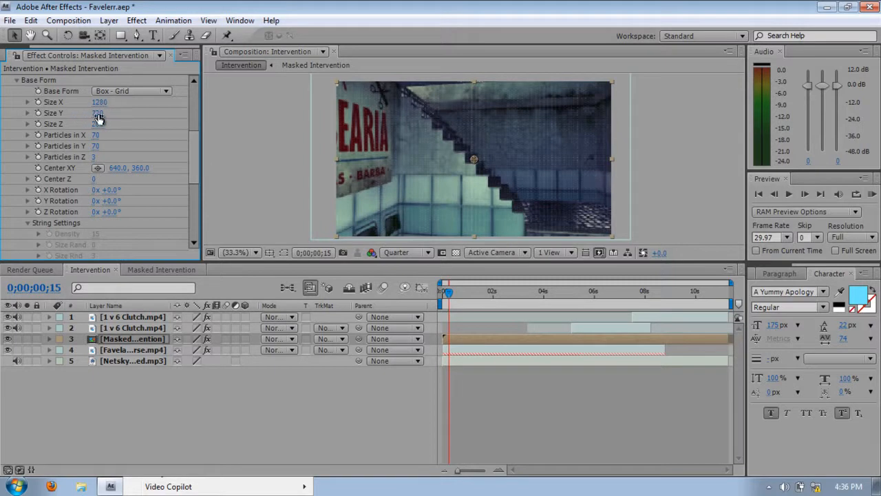
pyautogui.click(17, 55)
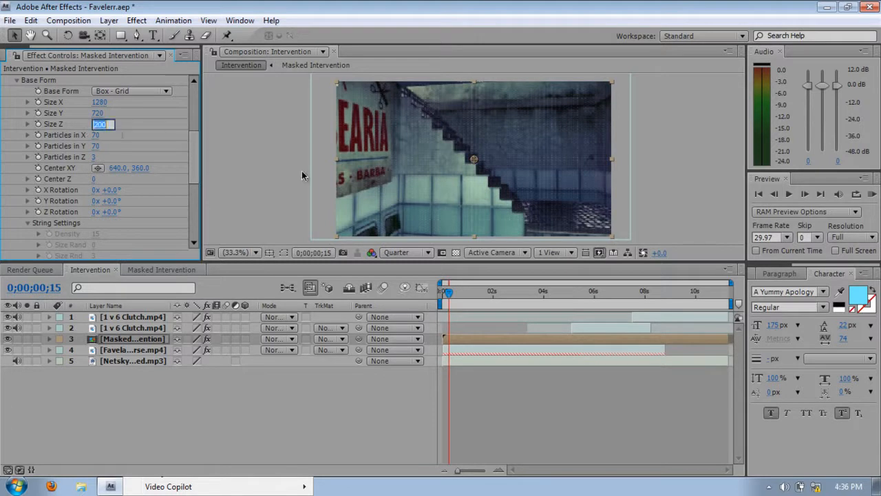
pyautogui.write('0')
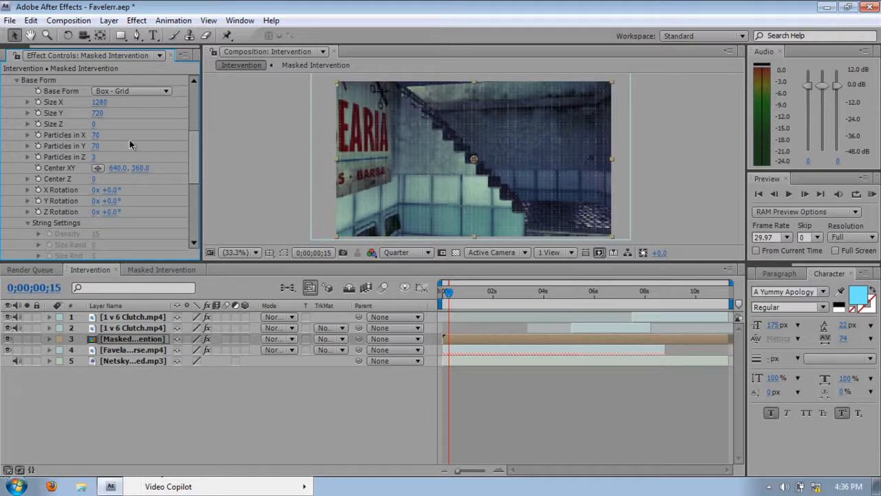
pyautogui.click(97, 156)
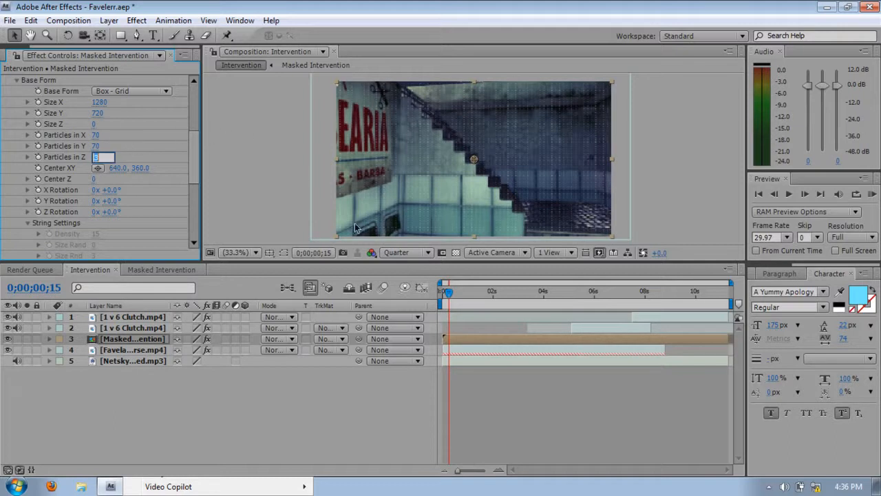
pyautogui.write('1')
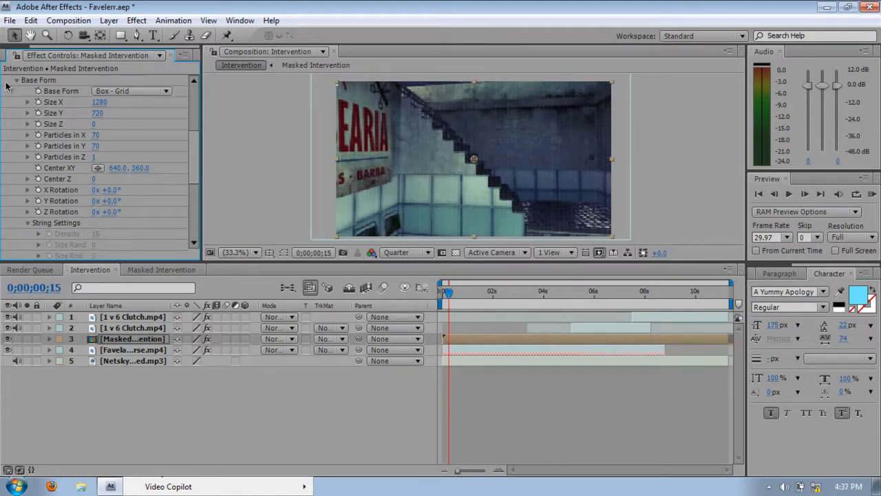
# Expand Layer Maps, inspect and close the Masked Intervention comp, then return to Form settings
pyautogui.scroll(-3)
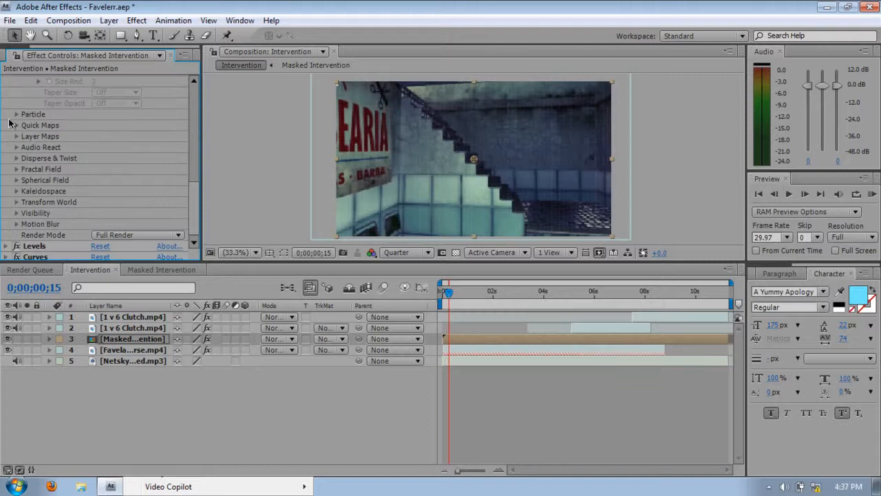
pyautogui.moveTo(19, 141)
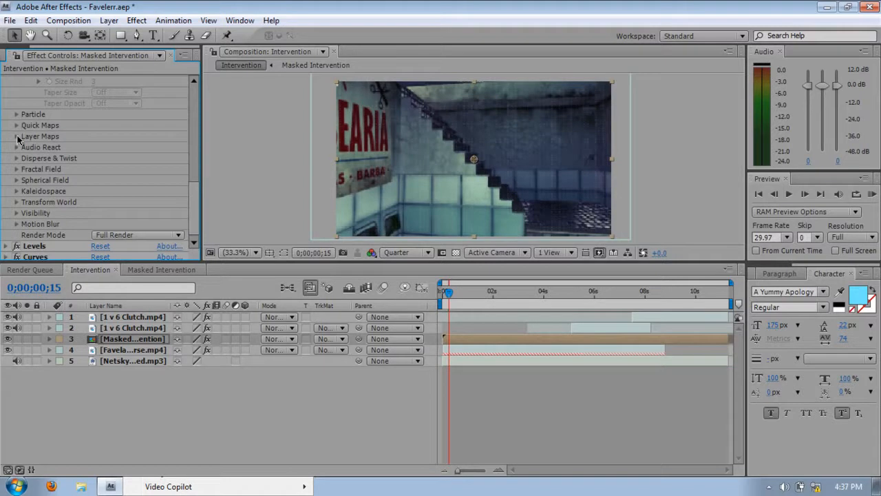
pyautogui.click(16, 136)
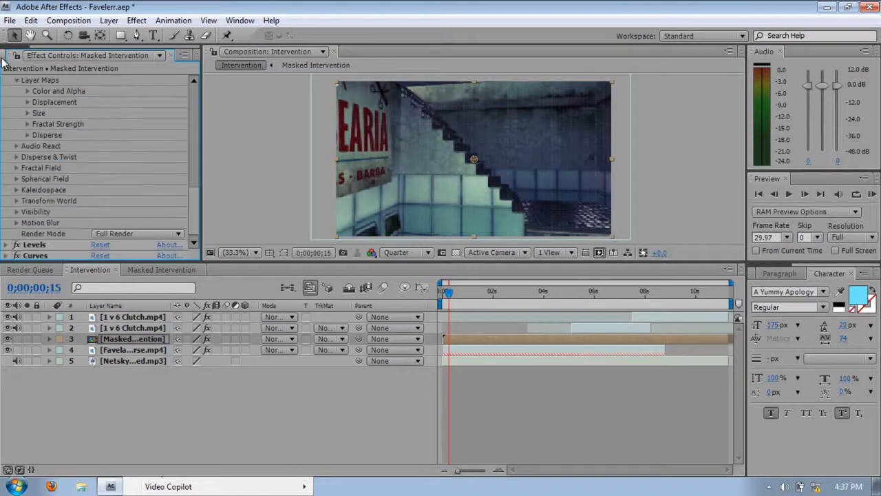
pyautogui.click(17, 55)
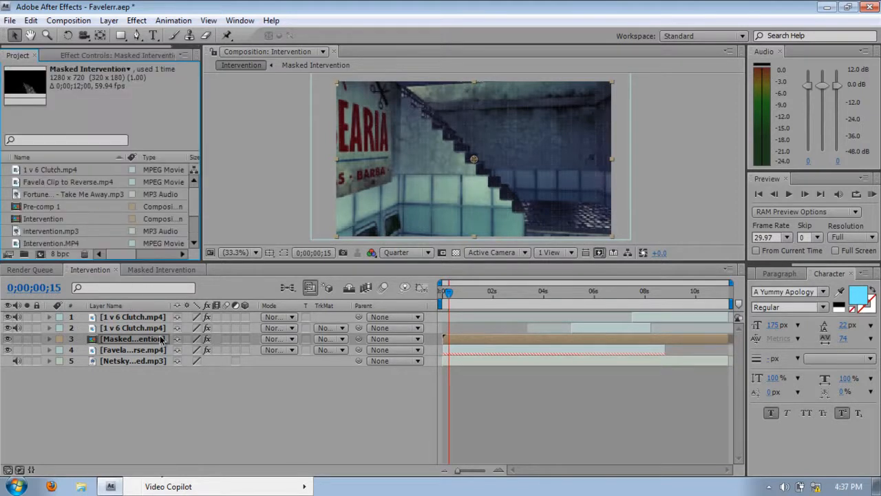
pyautogui.click(161, 269)
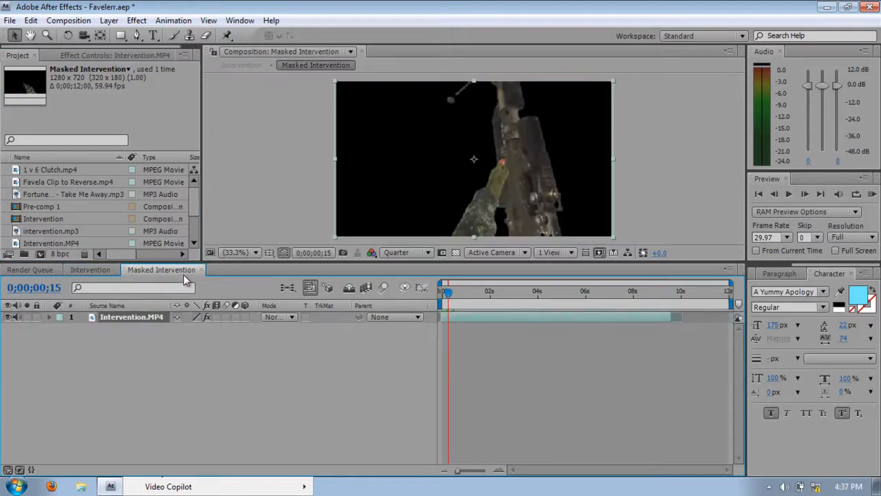
pyautogui.click(91, 269)
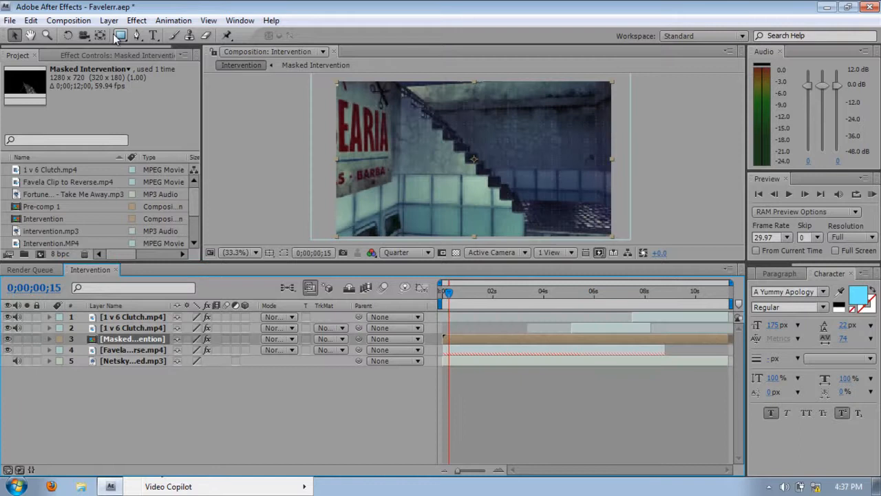
pyautogui.click(117, 55)
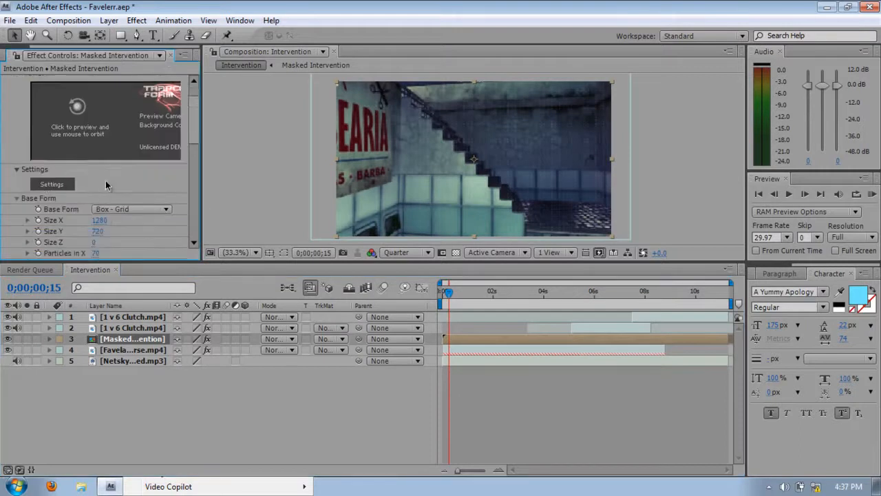
pyautogui.scroll(-3)
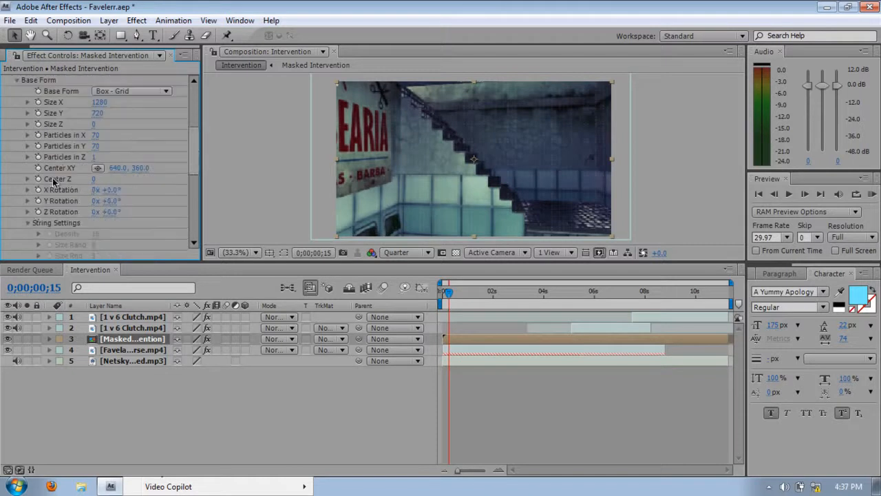
pyautogui.scroll(-3)
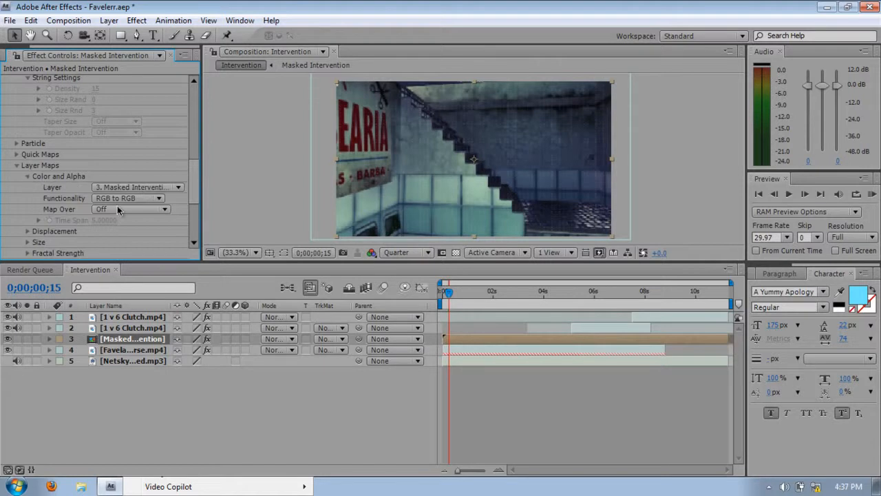
# Set Color and Alpha map Functionality to RGBA to RGBA and check the Map Over options
pyautogui.click(127, 198)
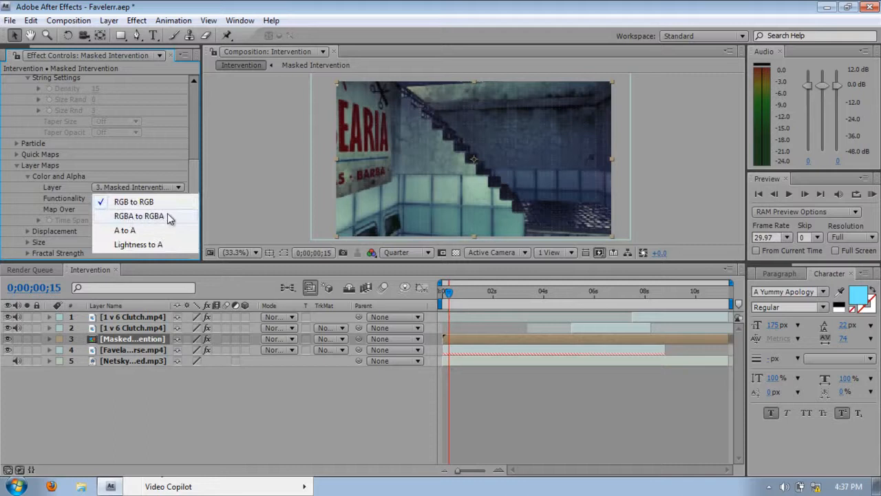
pyautogui.moveTo(152, 202)
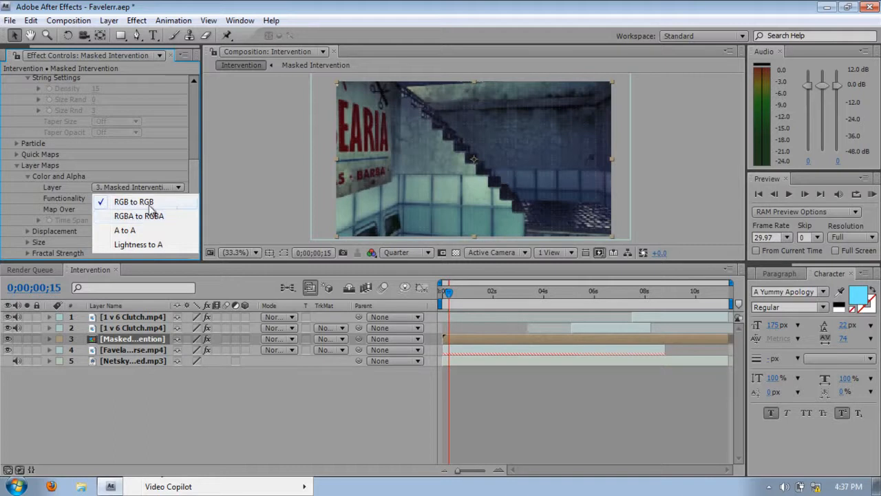
pyautogui.moveTo(171, 220)
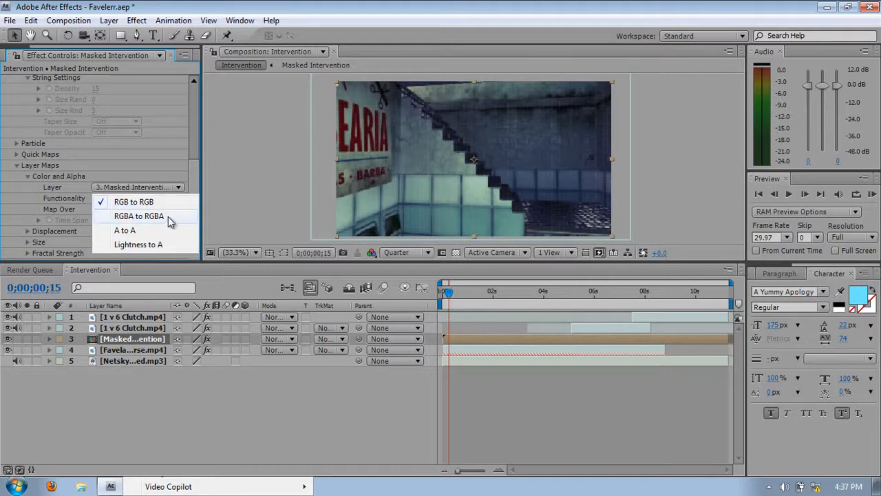
pyautogui.click(139, 215)
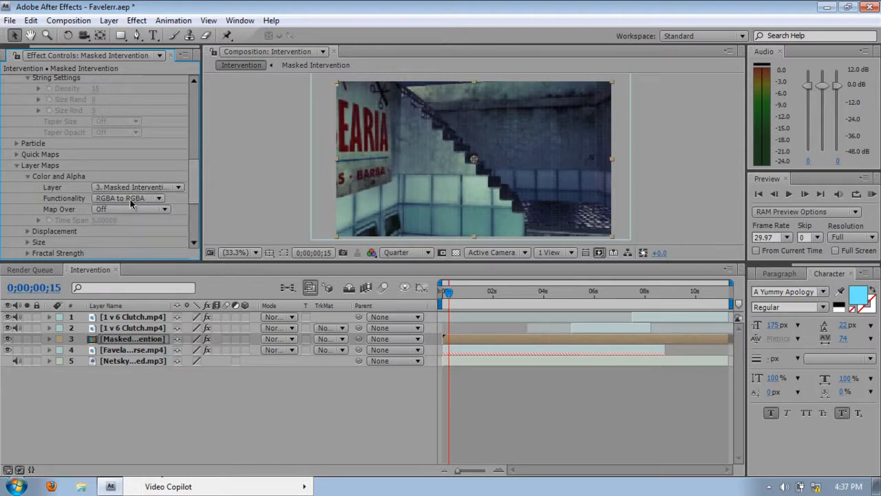
pyautogui.moveTo(350, 174)
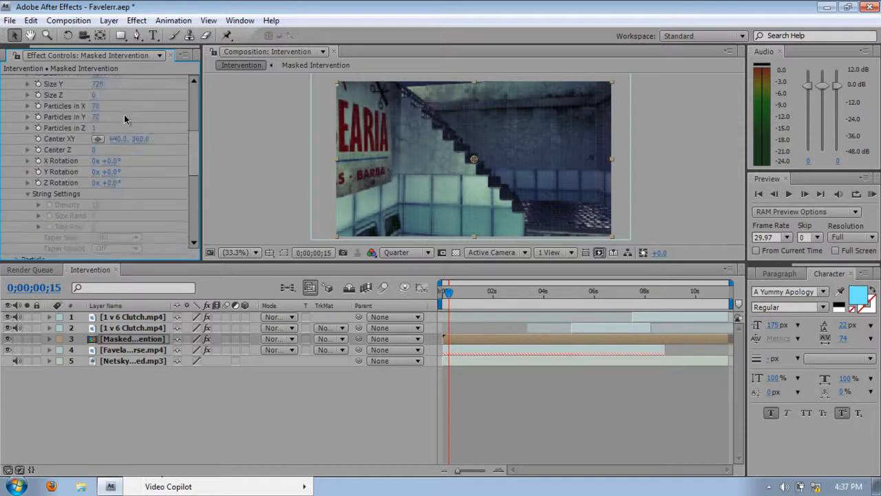
pyautogui.scroll(-3)
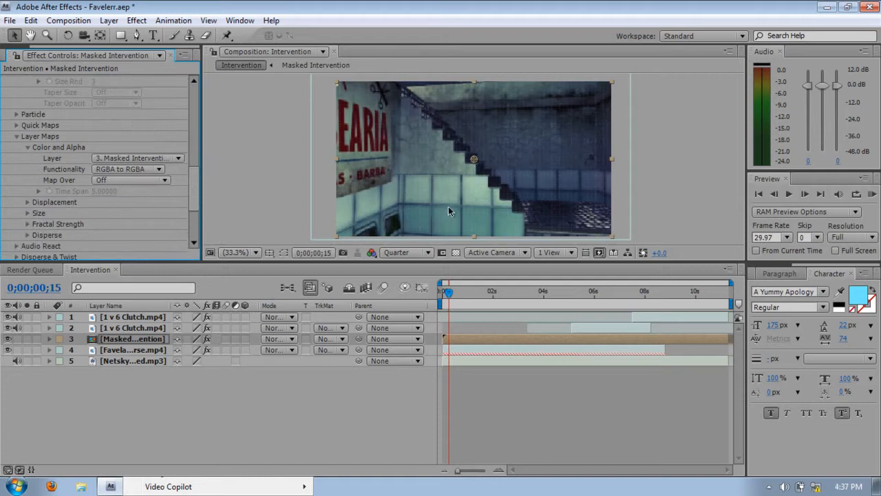
pyautogui.moveTo(578, 162)
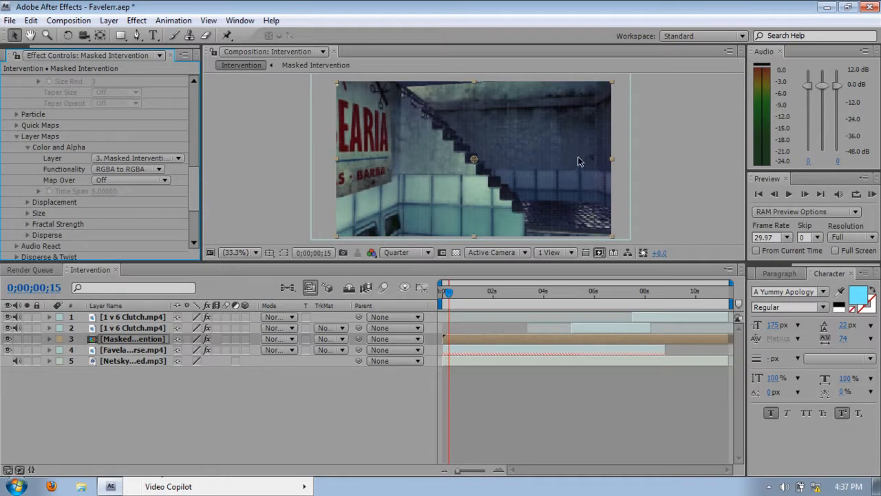
pyautogui.moveTo(107, 183)
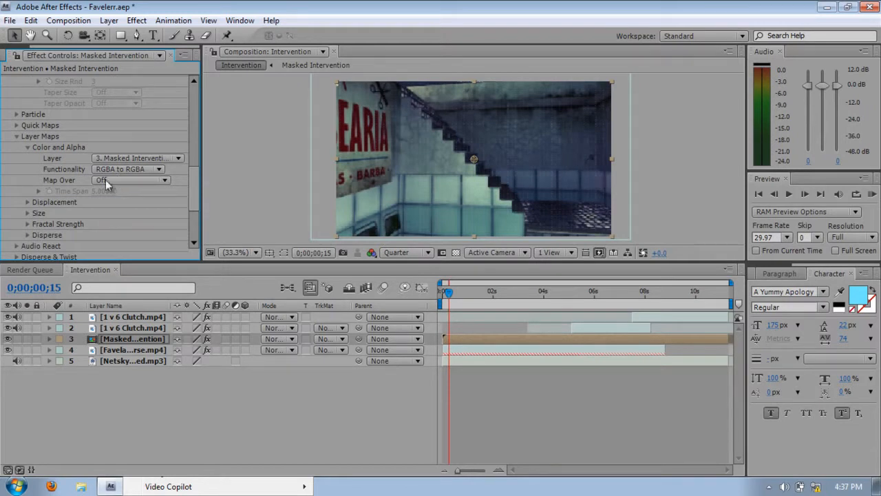
pyautogui.click(130, 179)
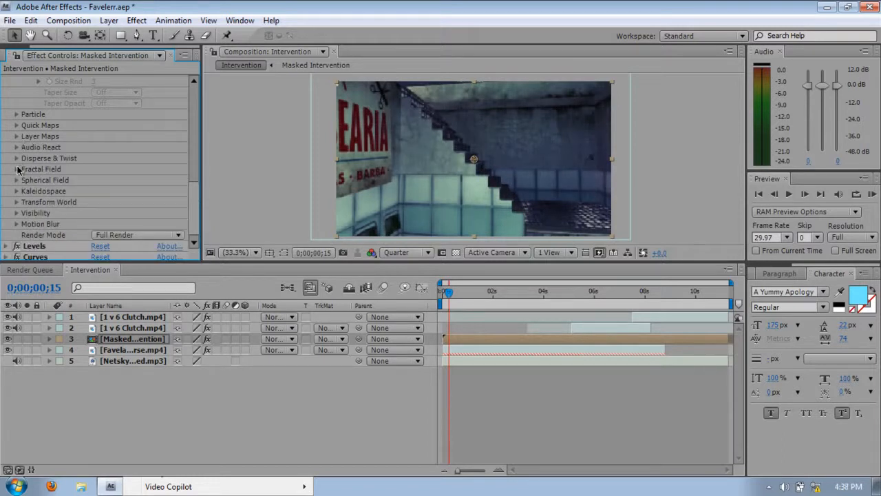
# Briefly expand Fractal Field, then set Base Form Particles in X to 1000
pyautogui.click(15, 168)
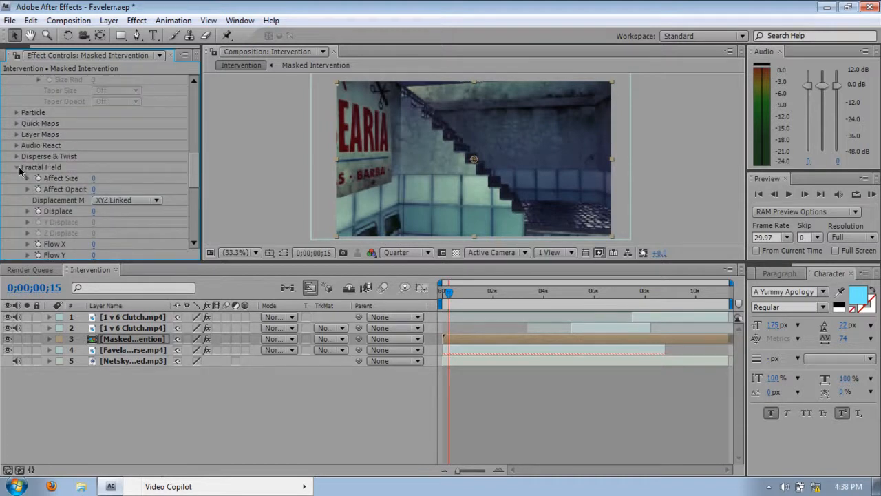
pyautogui.click(16, 167)
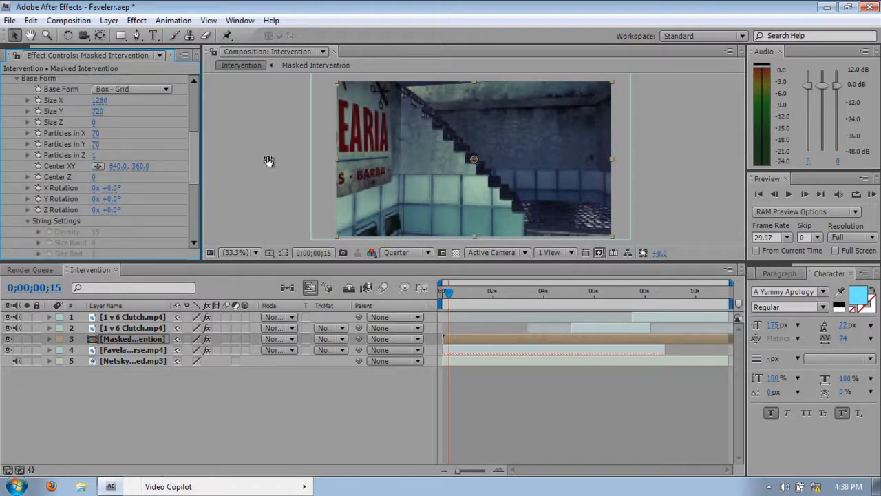
pyautogui.write('1000')
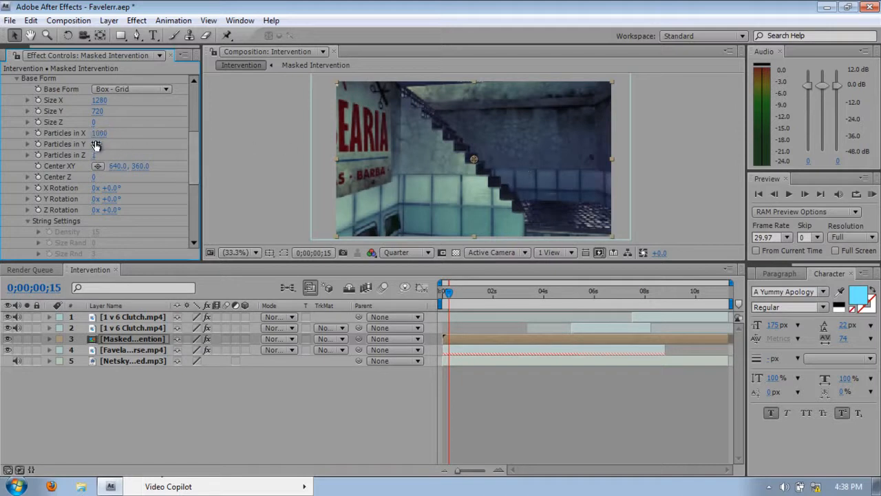
pyautogui.click(100, 144)
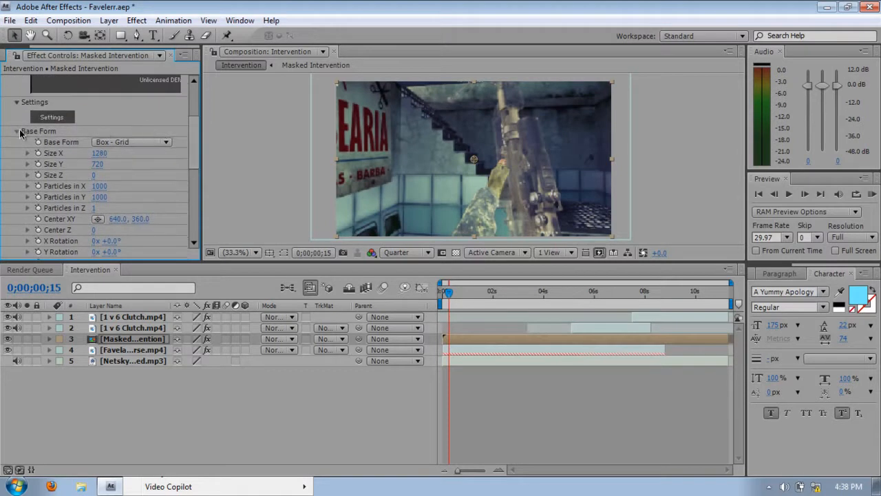
# Collapse Base Form and set the Color and Alpha layer map to RGBA to RGBA
pyautogui.click(16, 131)
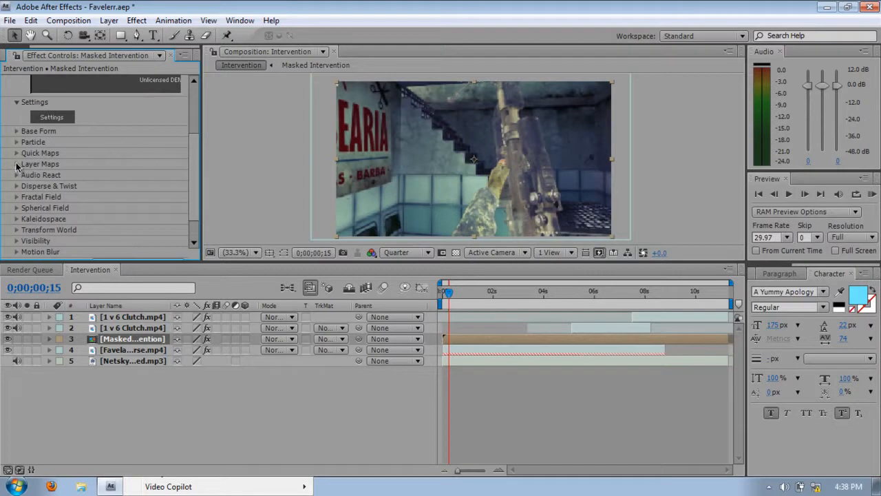
pyautogui.click(17, 163)
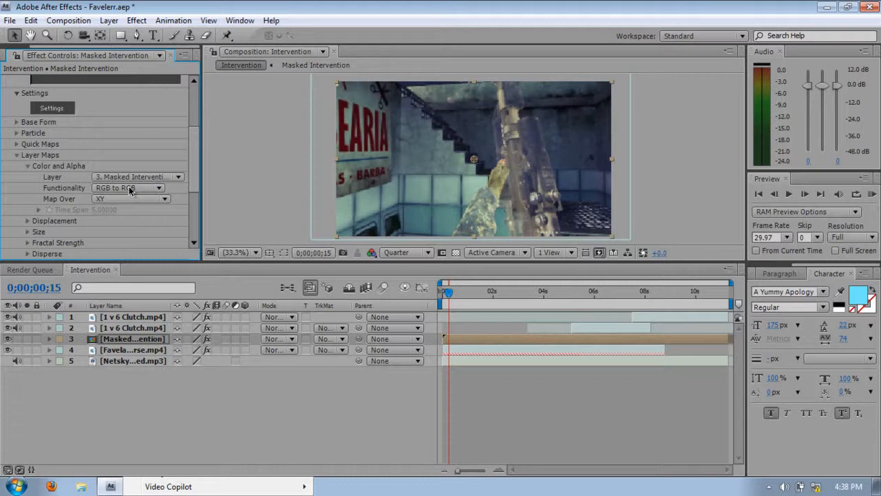
pyautogui.click(127, 187)
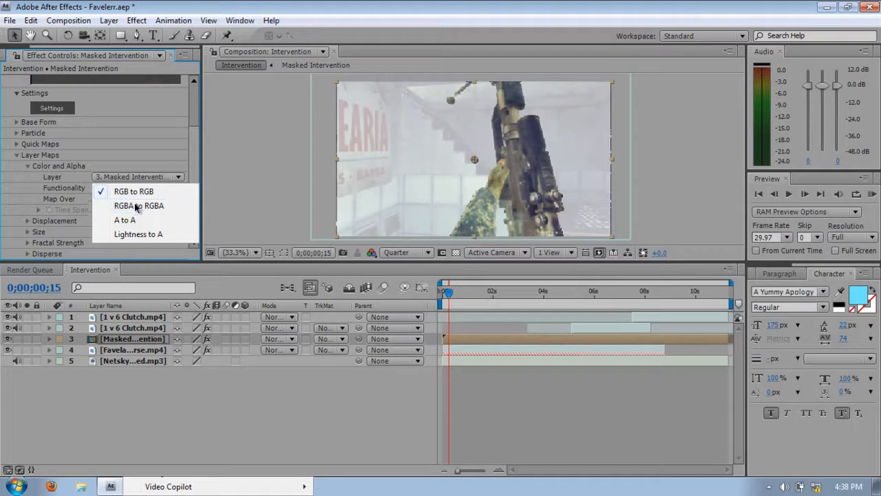
pyautogui.click(139, 205)
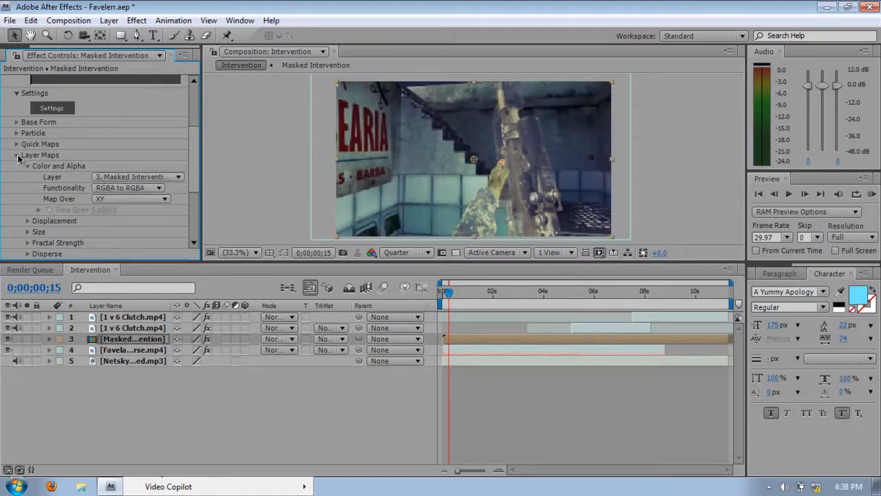
pyautogui.click(17, 155)
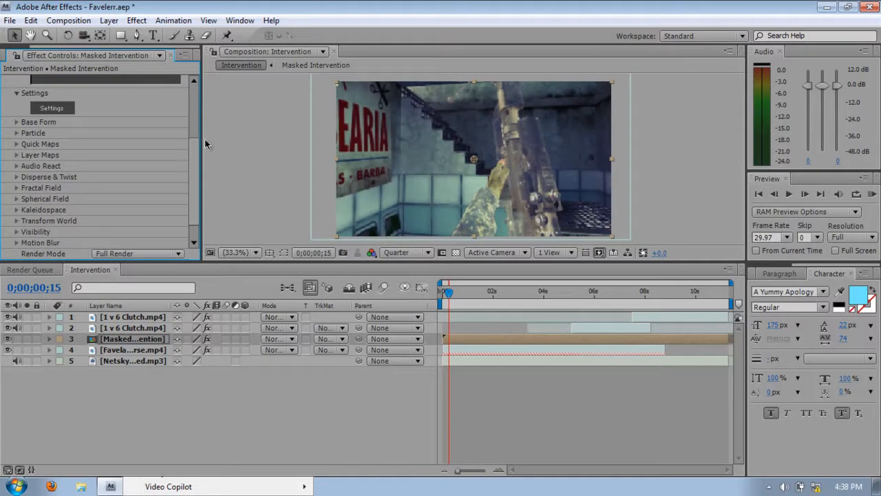
# Expand Form's Fractal Field and set Displace to 1216
pyautogui.click(17, 188)
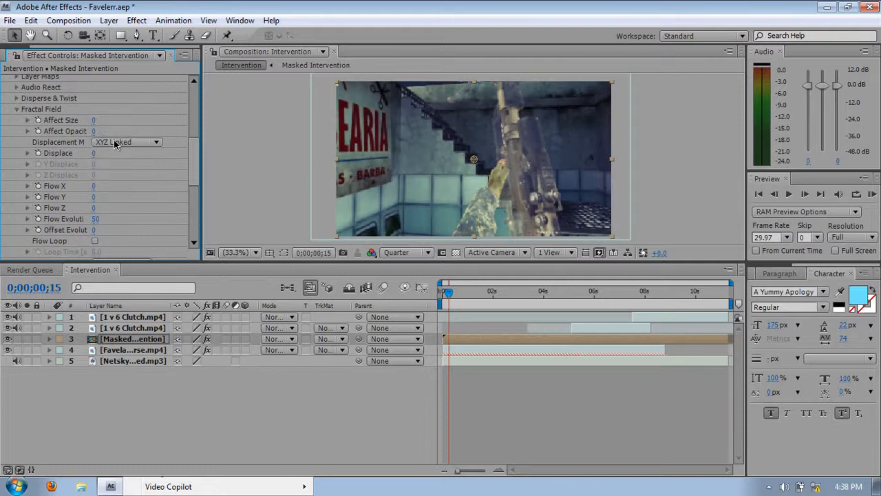
pyautogui.scroll(-3)
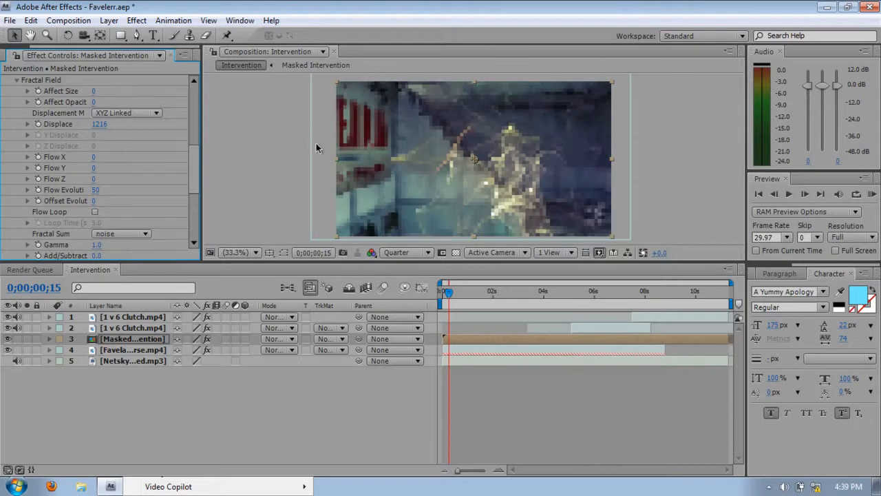
pyautogui.moveTo(407, 264)
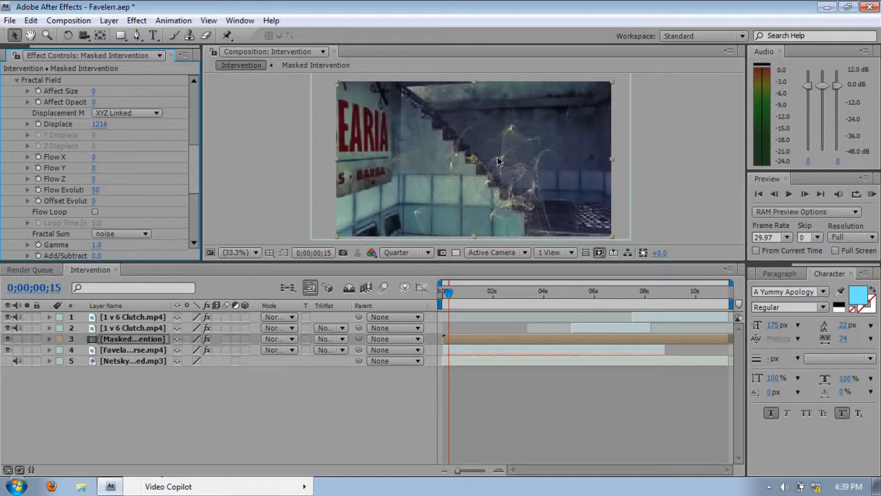
pyautogui.moveTo(702, 143)
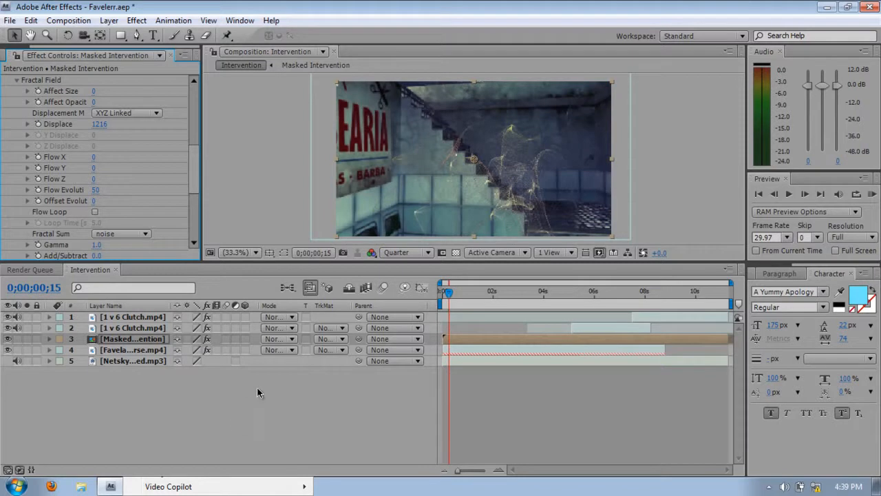
pyautogui.moveTo(458, 165)
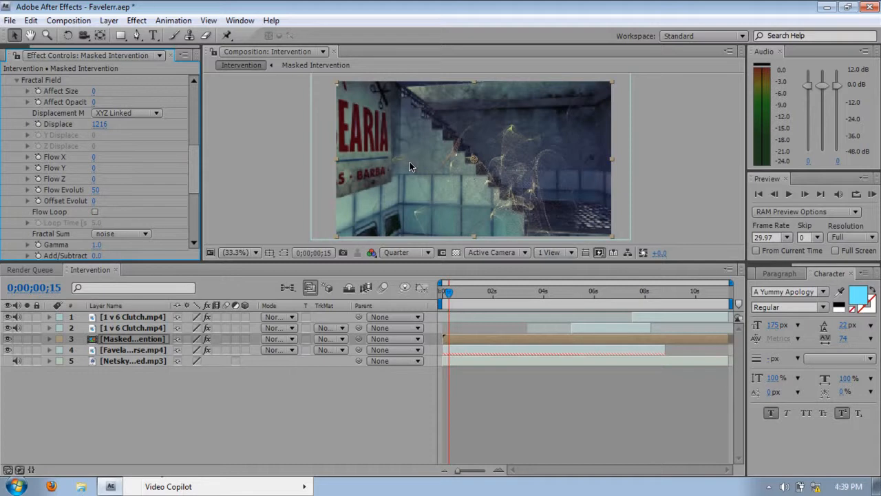
pyautogui.moveTo(410, 167)
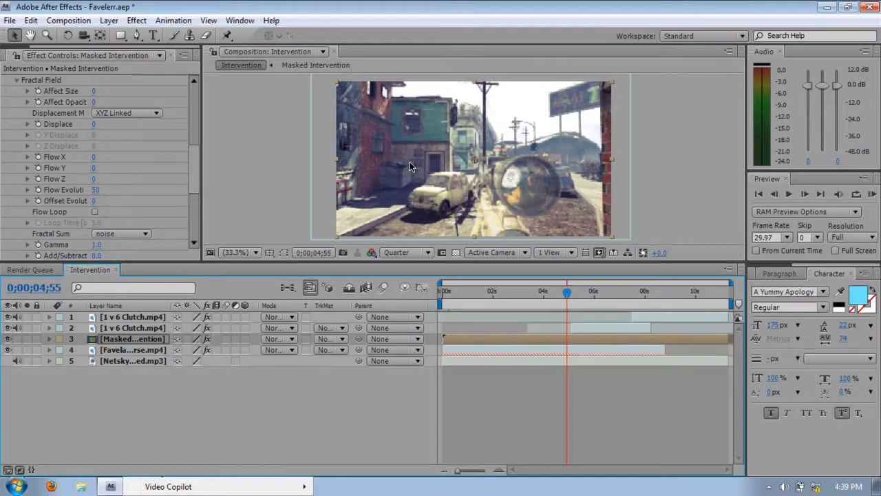
# Scrub the timeline to preview, then lower Fractal Field Displace to 650
pyautogui.moveTo(567, 290); pyautogui.dragTo(560, 290)
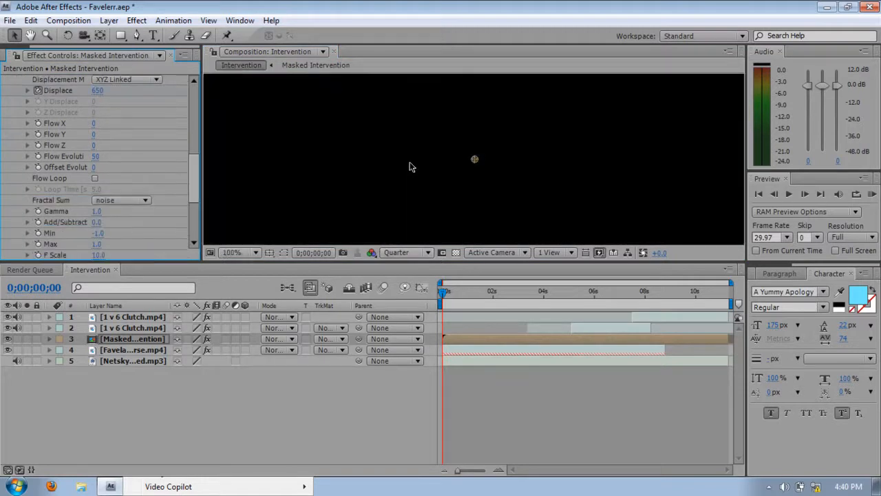
pyautogui.click(239, 252)
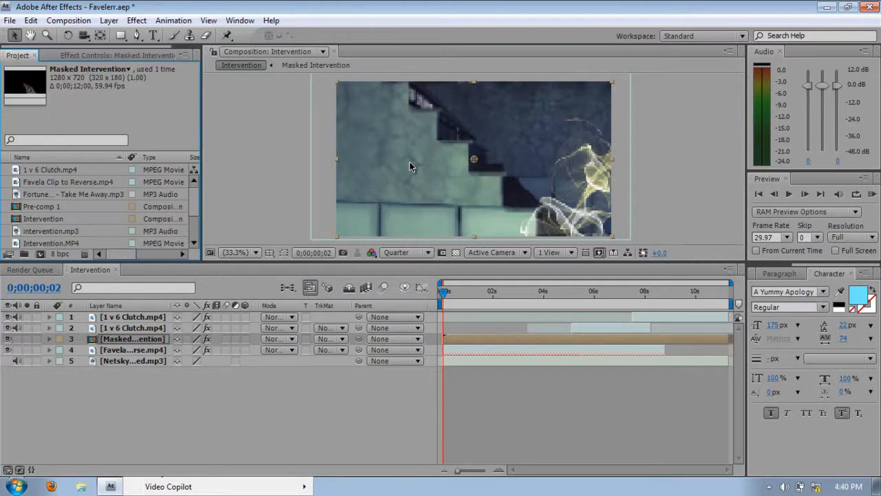
# Set Form's Audio React audio layer to the Netsky 'Eyes Closed' mp3 track
pyautogui.click(71, 218)
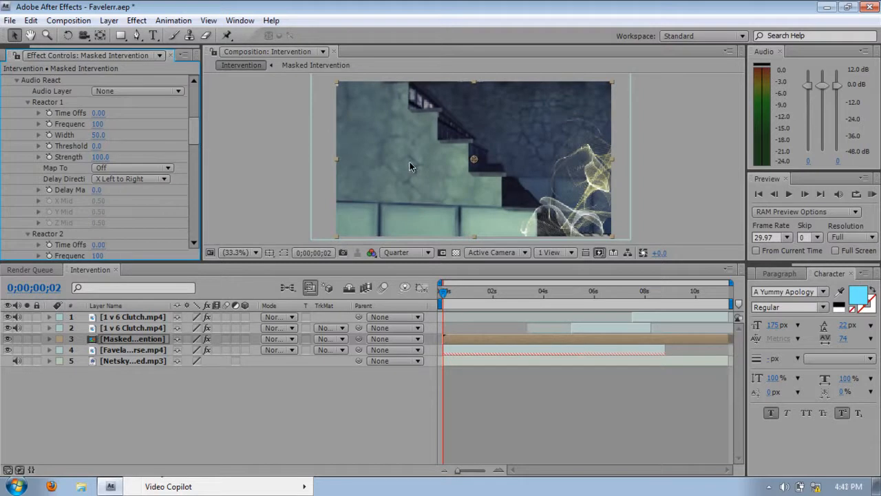
pyautogui.click(136, 91)
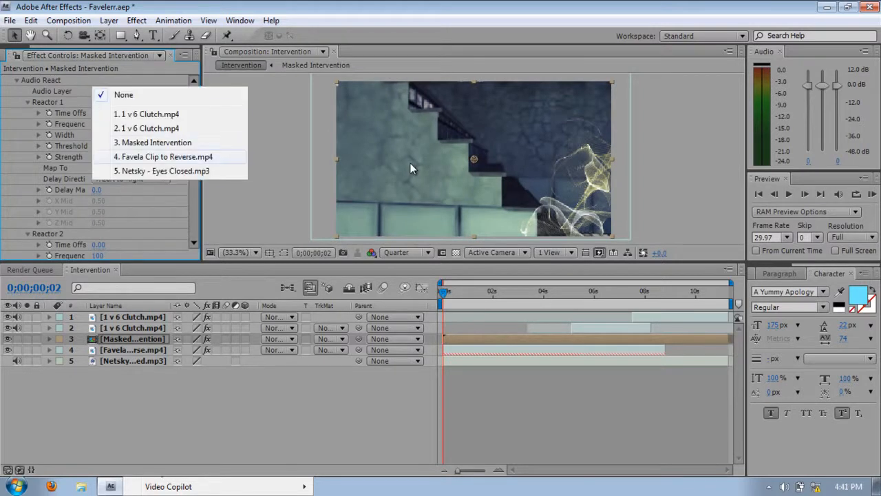
pyautogui.click(163, 171)
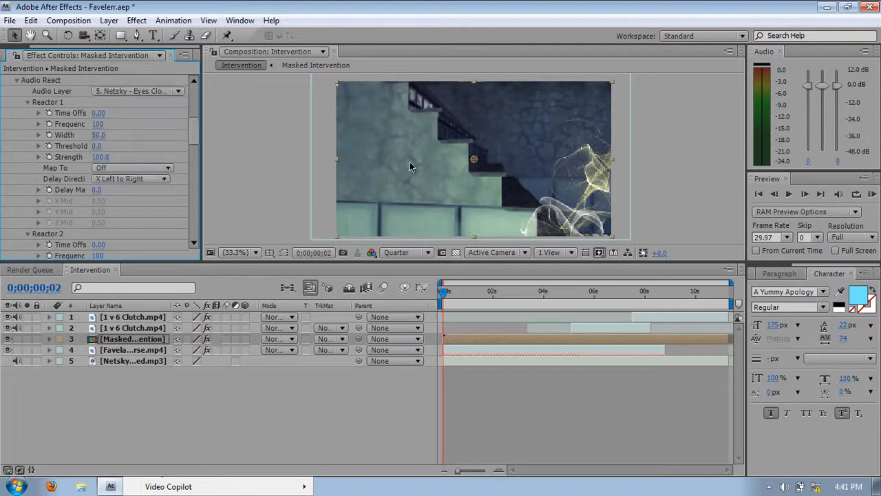
pyautogui.click(131, 167)
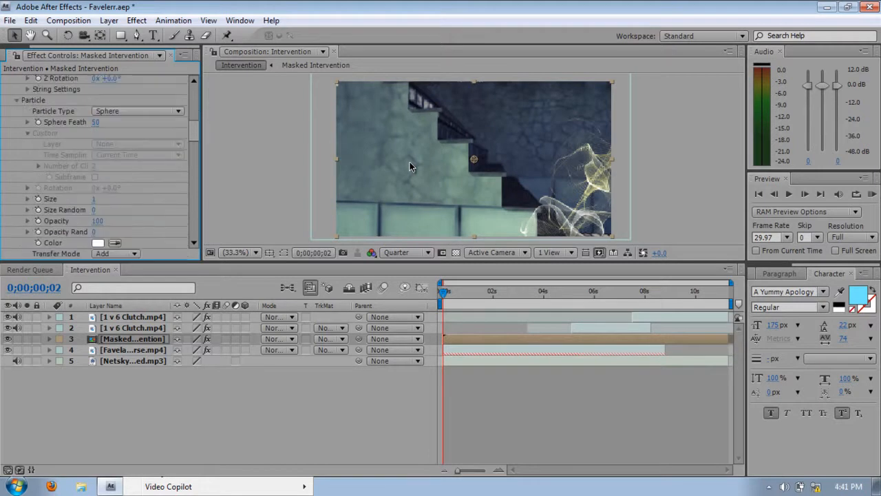
pyautogui.click(137, 111)
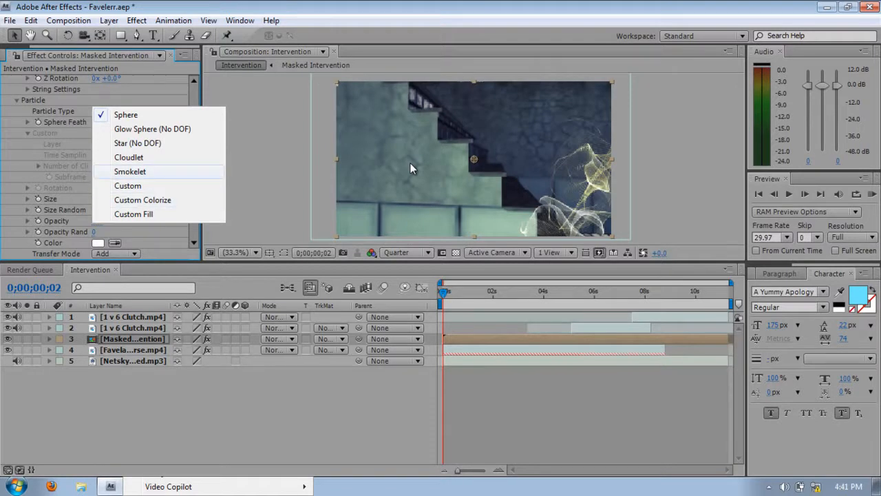
pyautogui.click(130, 170)
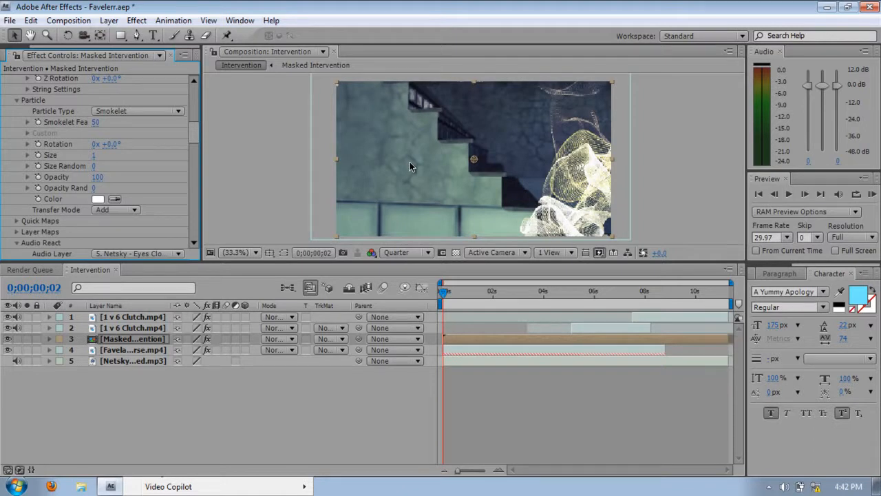
pyautogui.click(137, 110)
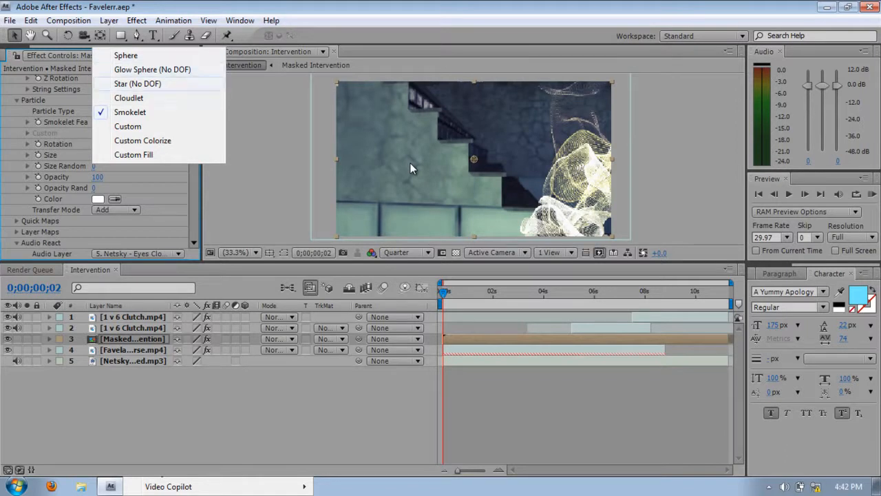
pyautogui.click(137, 83)
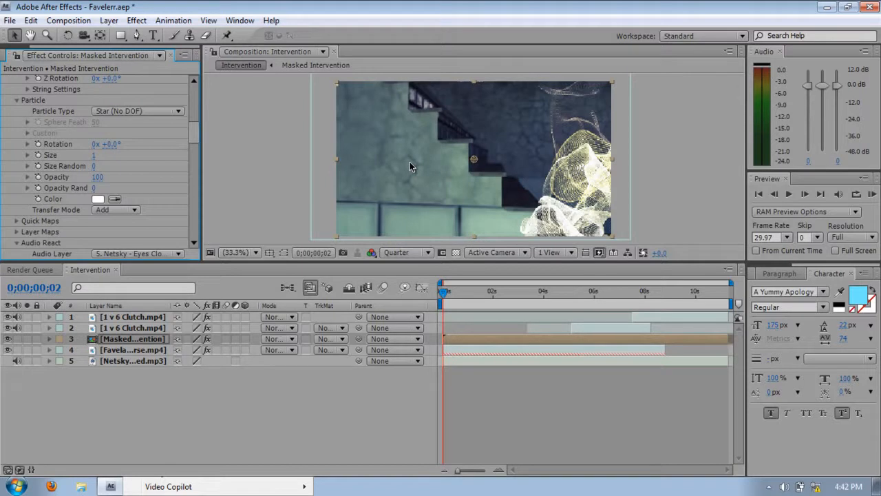
pyautogui.click(137, 111)
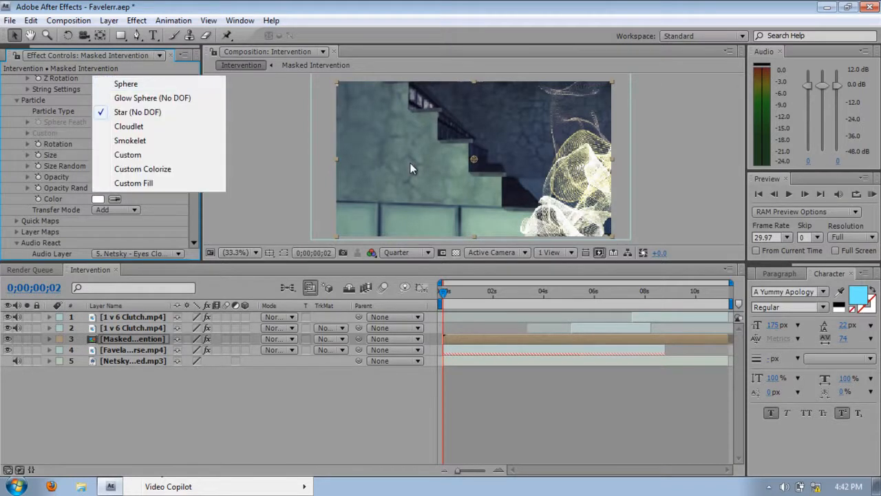
pyautogui.click(126, 83)
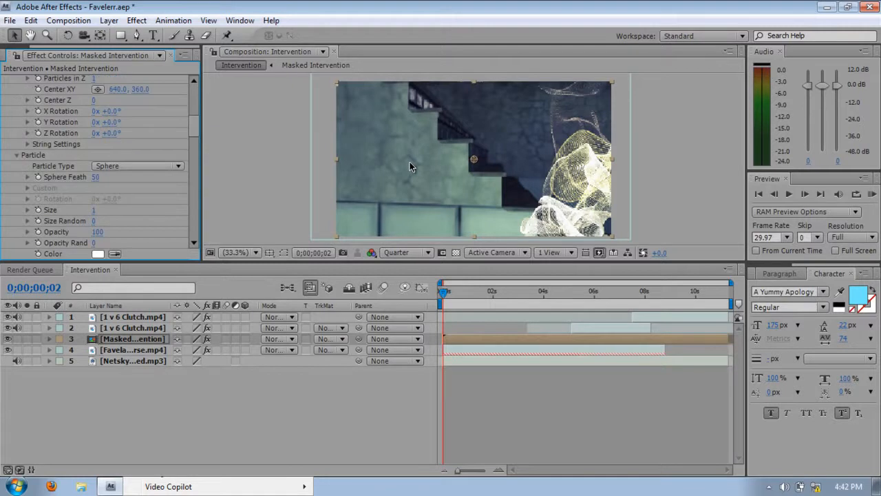